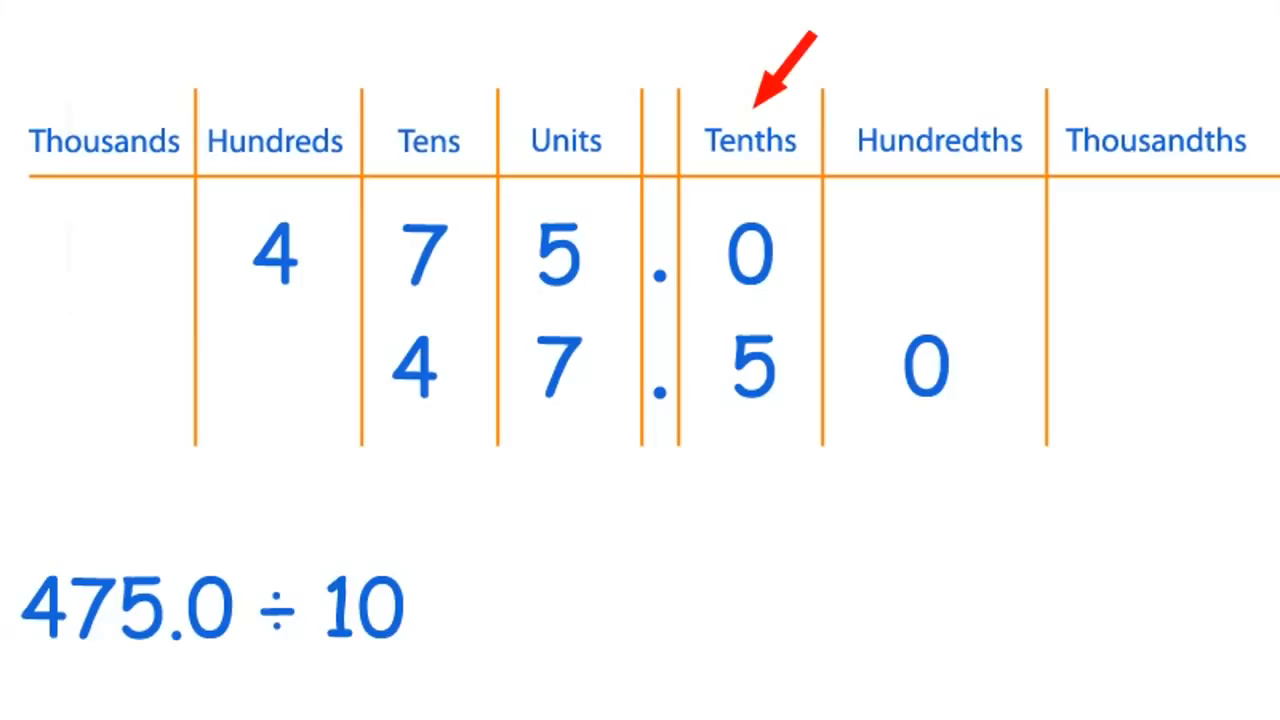
pyautogui.moveTo(990, 75)
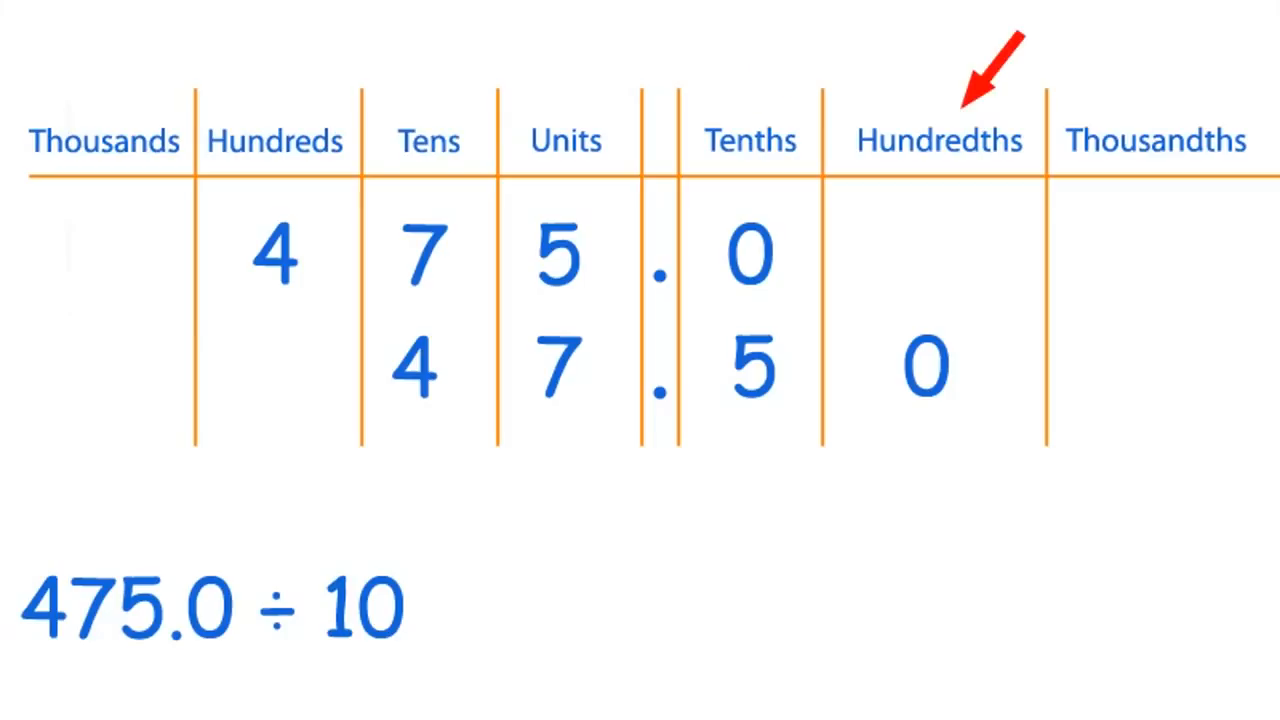